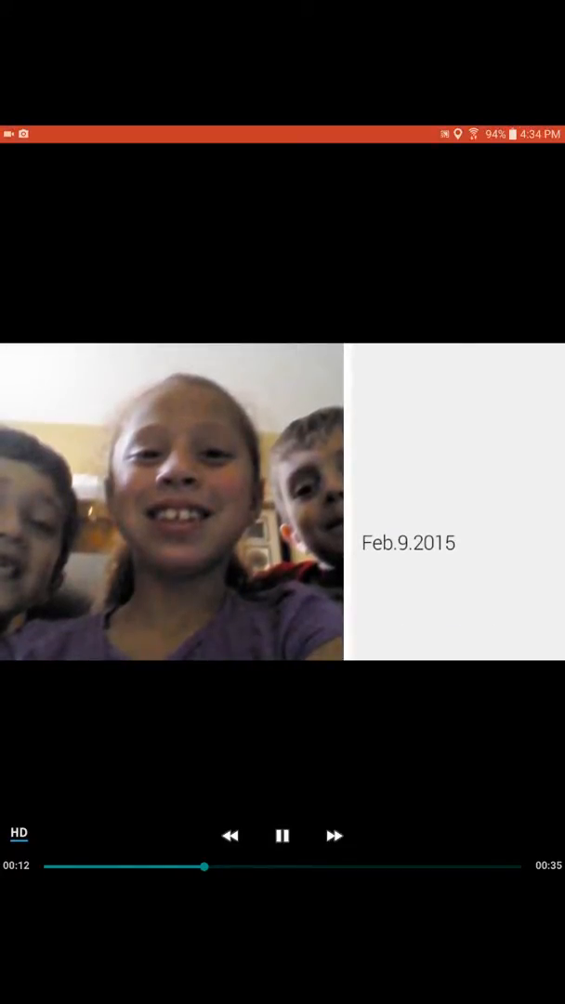
- Pause the These Are My Best Friends MiniMovie, then resume it to its 00:35 ending
click(283, 836)
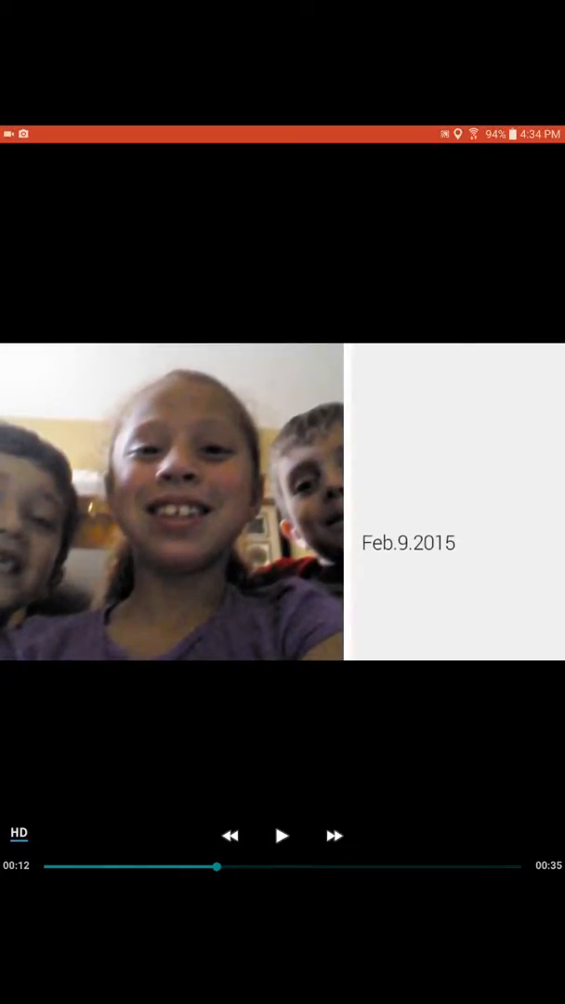
click(283, 836)
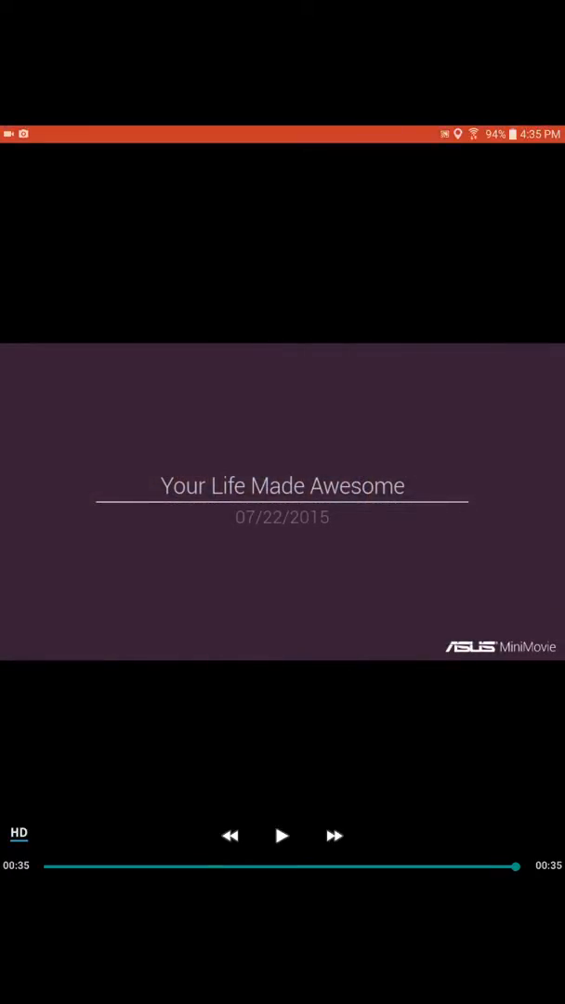
- Dismiss the finished video, scroll the profile feed, and start the sweet dog album MiniMovie
drag(282, 130, 282, 279)
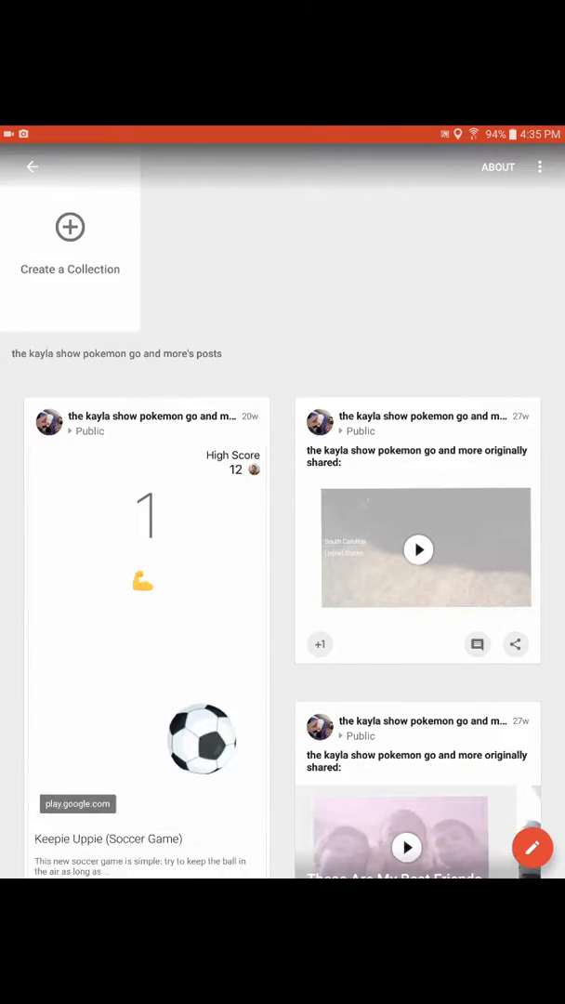
scroll(down, 3)
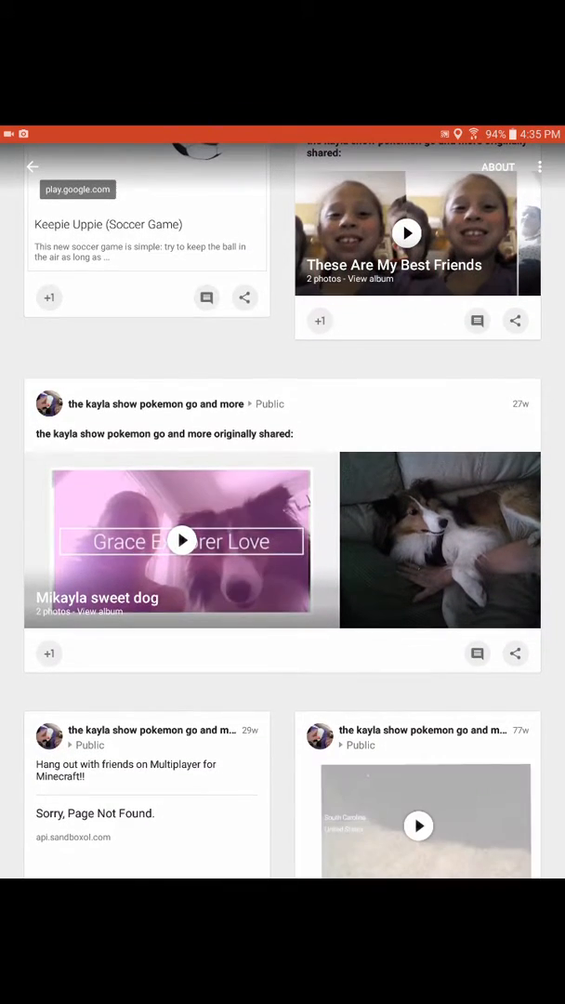
click(182, 540)
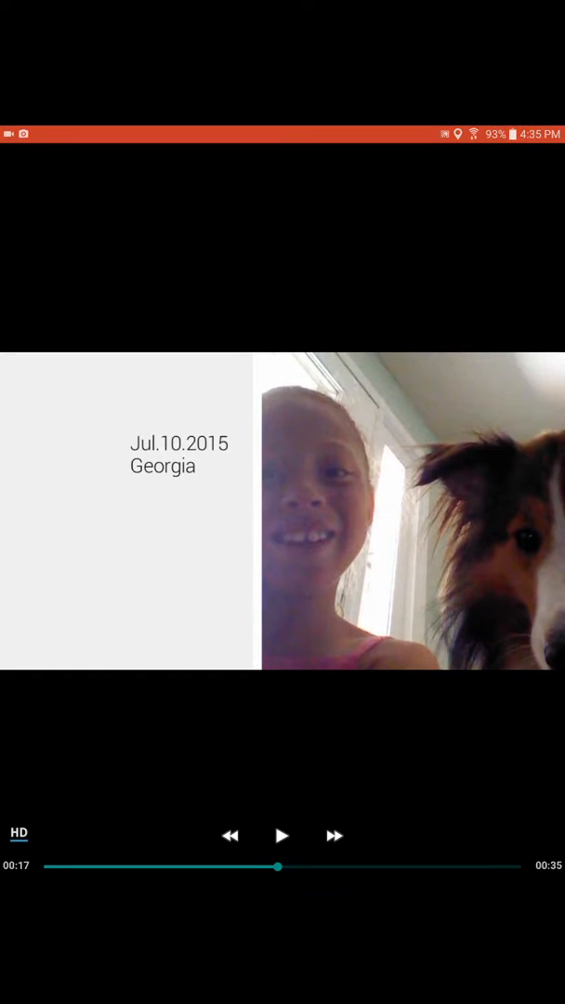
- Close the sweet dog MiniMovie player to return to the profile's posts
click(32, 166)
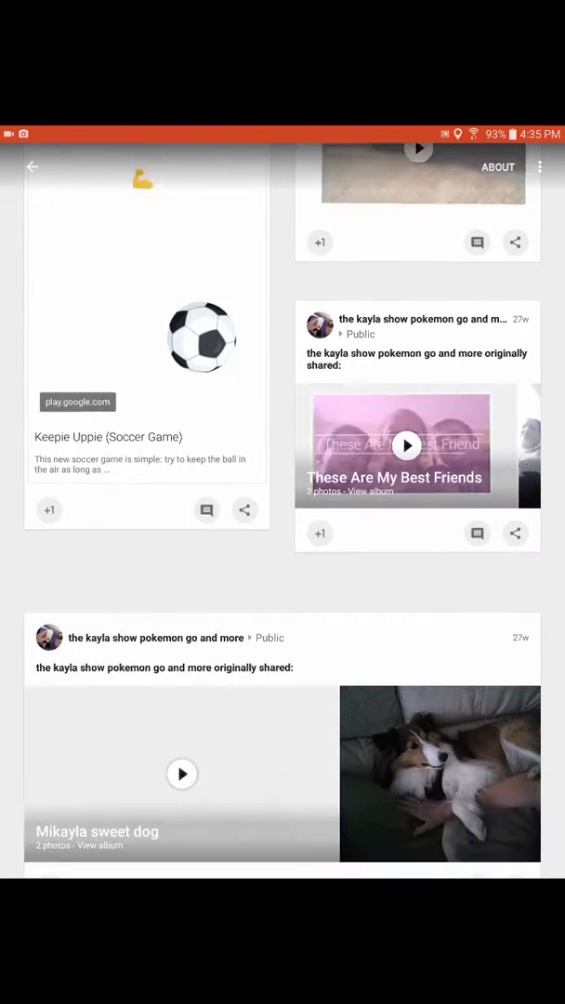
- Browse the profile's posts, then replay the sweet dog album MiniMovie
scroll(down, 3)
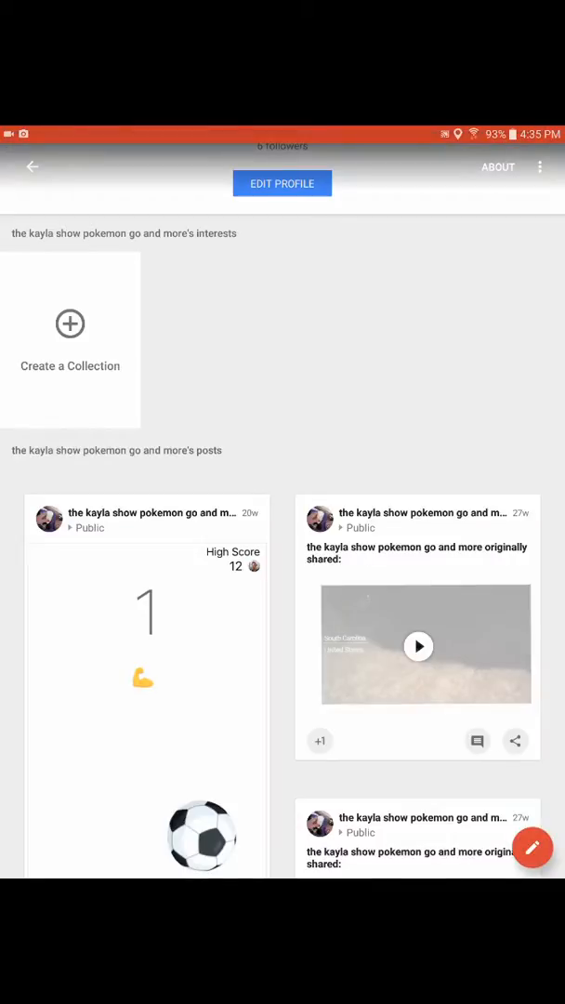
scroll(down, 3)
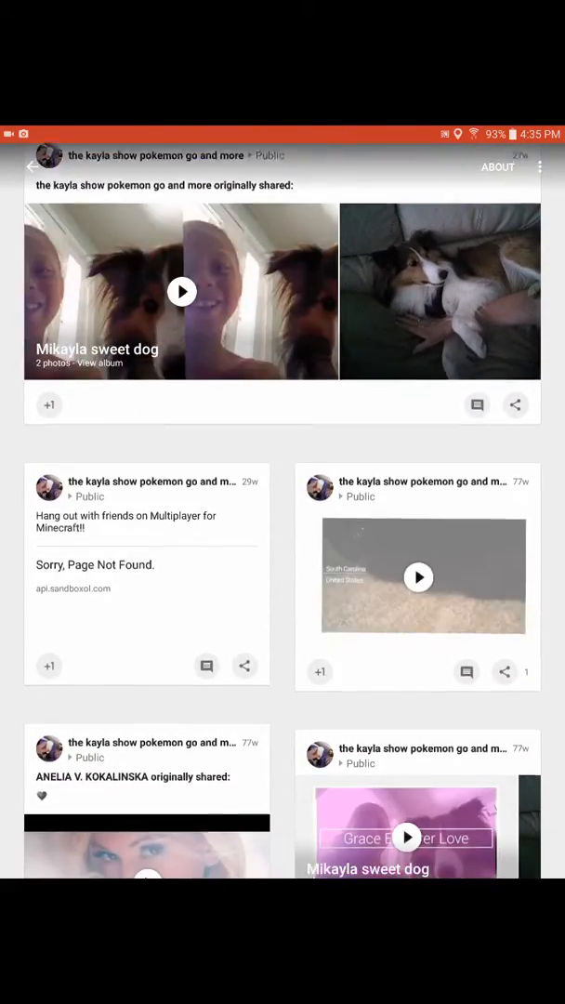
scroll(down, 3)
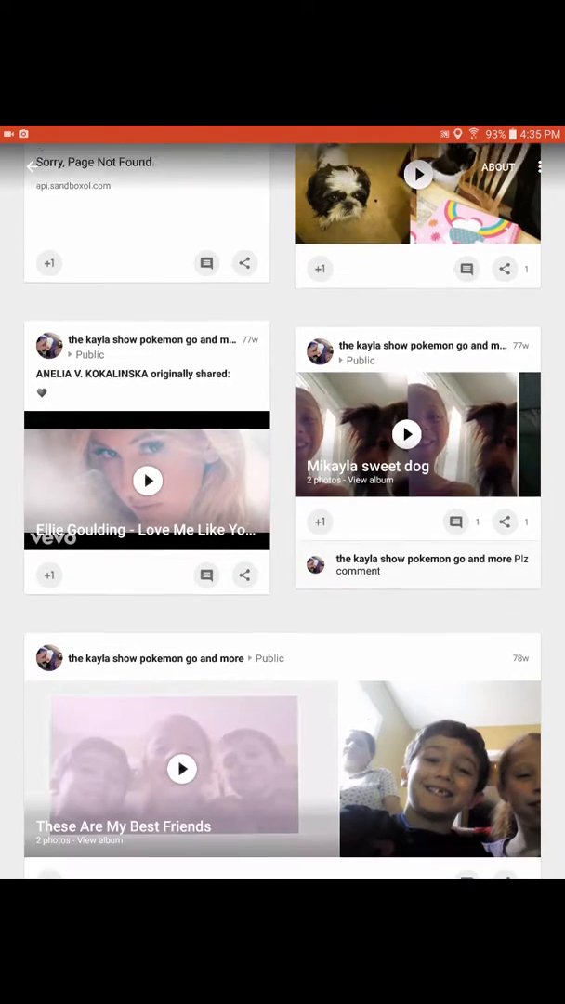
click(406, 434)
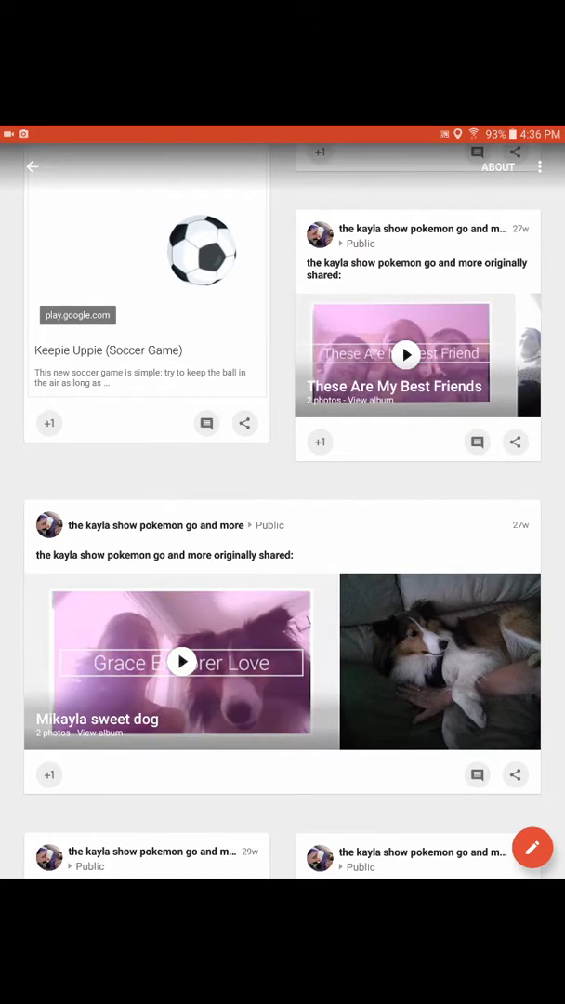
scroll(down, 3)
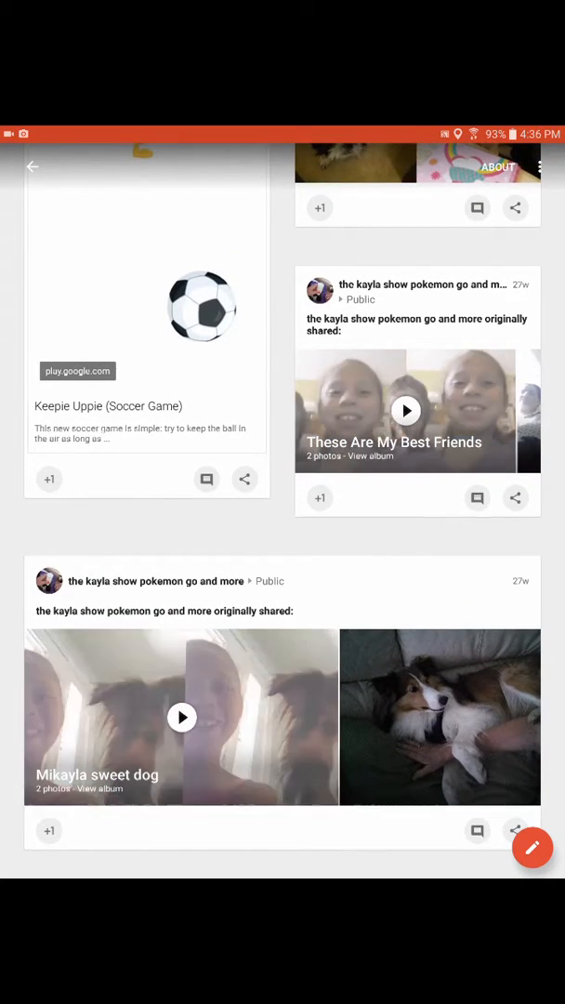
click(183, 717)
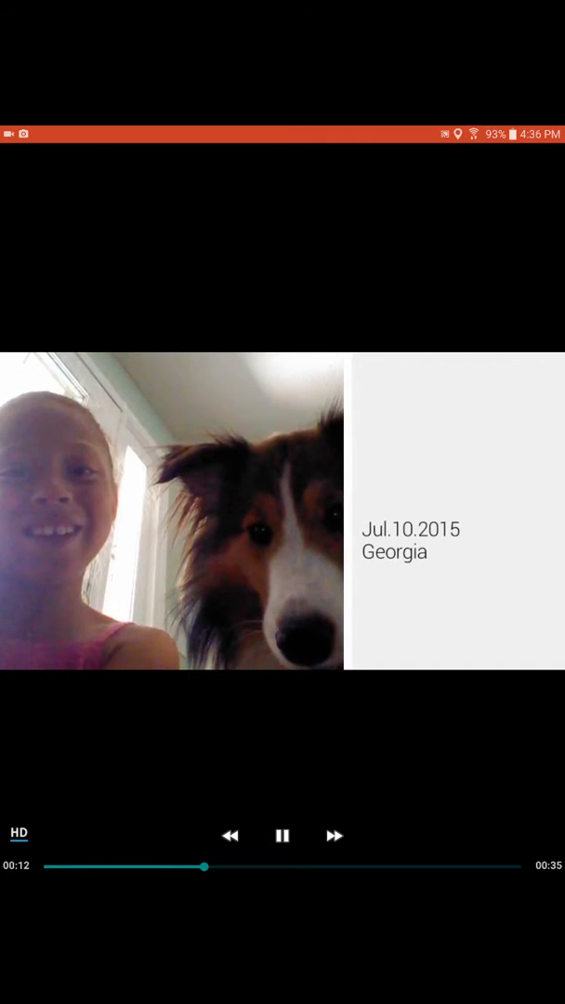